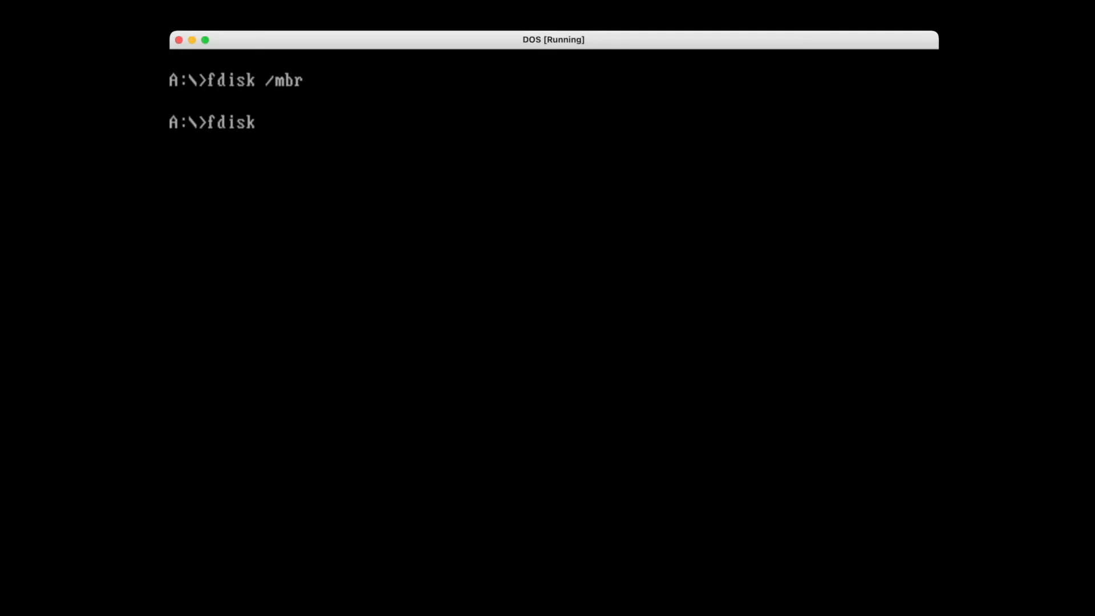
Run fdisk /mbr on the virtual DOS disk to reset its master boot record.
{"action": "key", "text": "enter"}
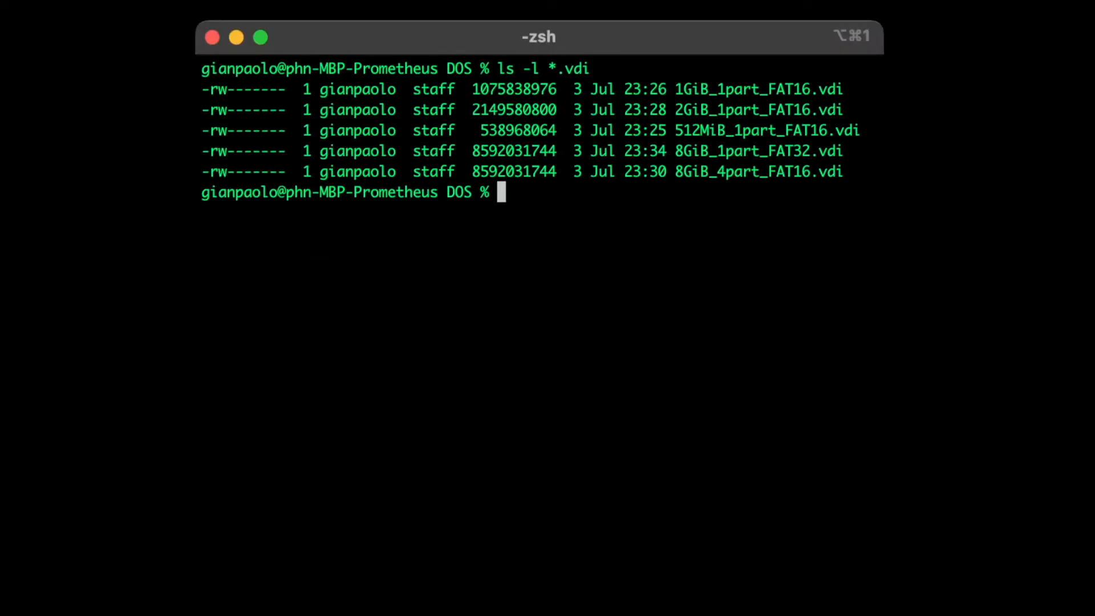
Type a zsh for loop iterating over every *.vdi disk image.
{"action": "type", "text": "for disk in *.vdi; do new_disk=``; done"}
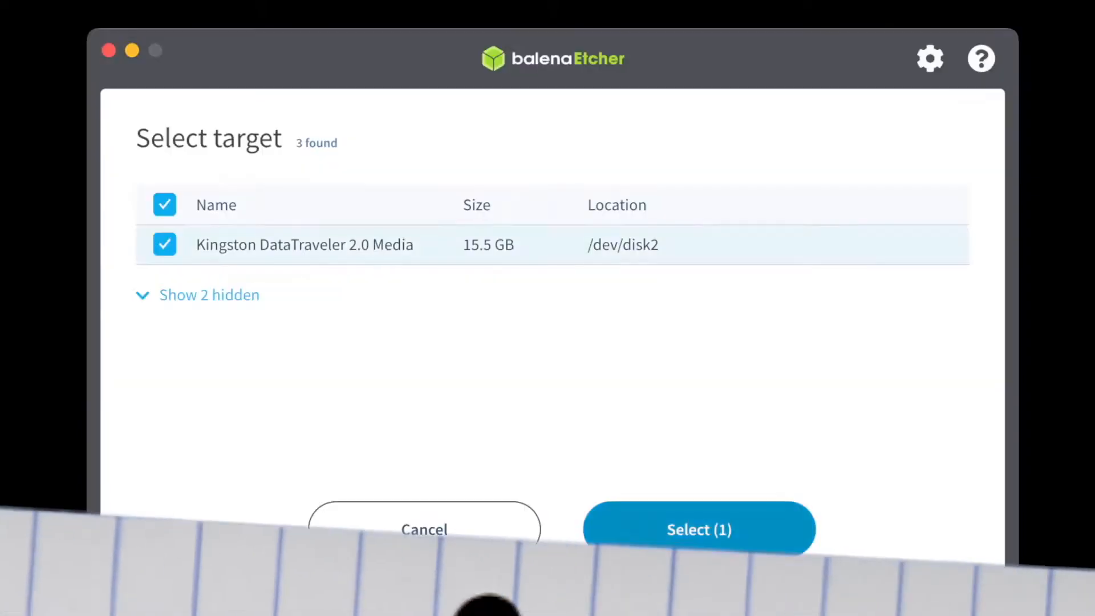
Choose the Kingston DataTraveler 2.0 (/dev/disk2) as the Etcher target.
{"action": "left_click", "coordinate": [697, 528]}
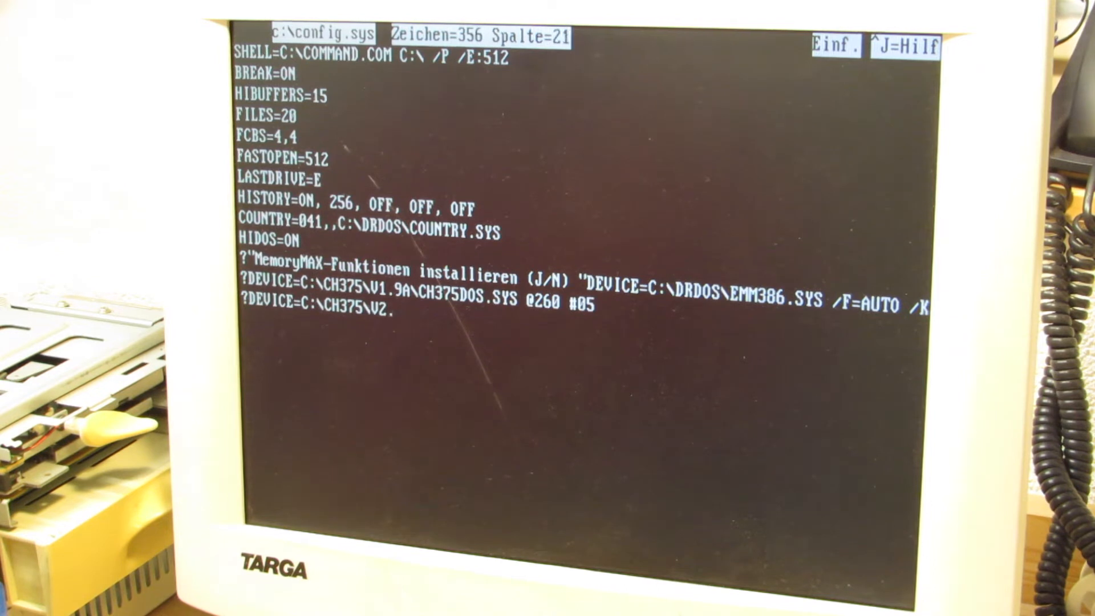
{"action": "type", "text": "9A\\CH375DOS.SYS @260 #05"}
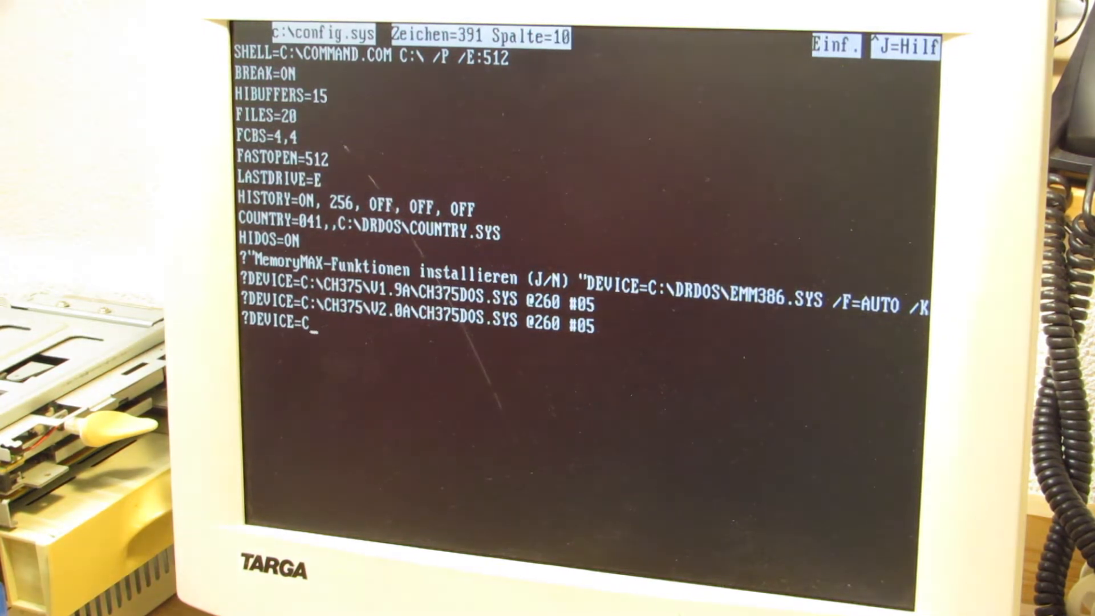
{"action": "type", "text": ":\\CH375\\V"}
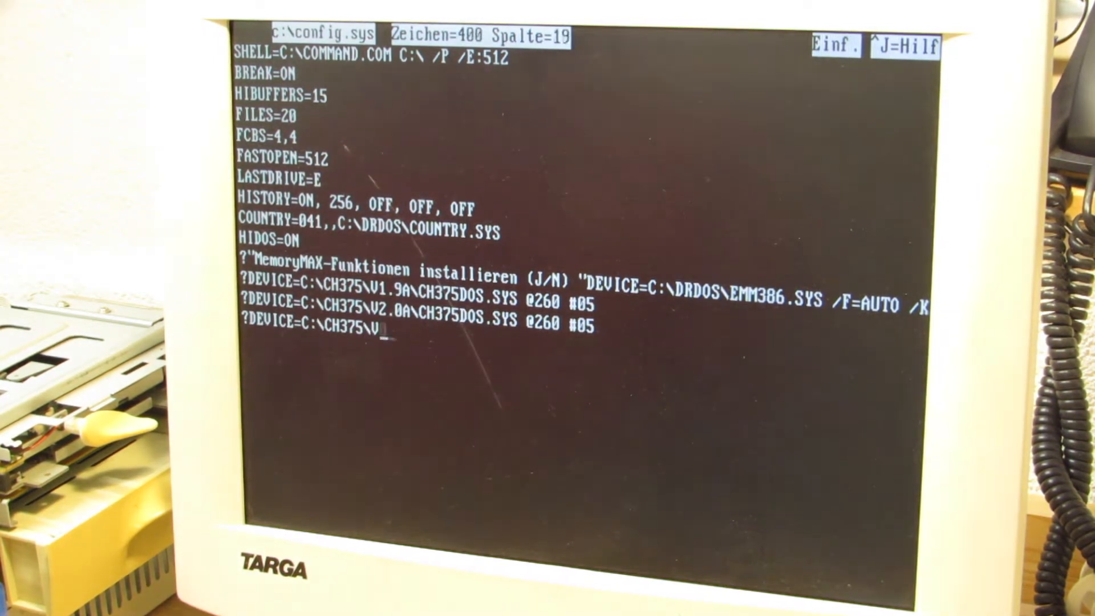
{"action": "type", "text": "022\\CH375286.SY"}
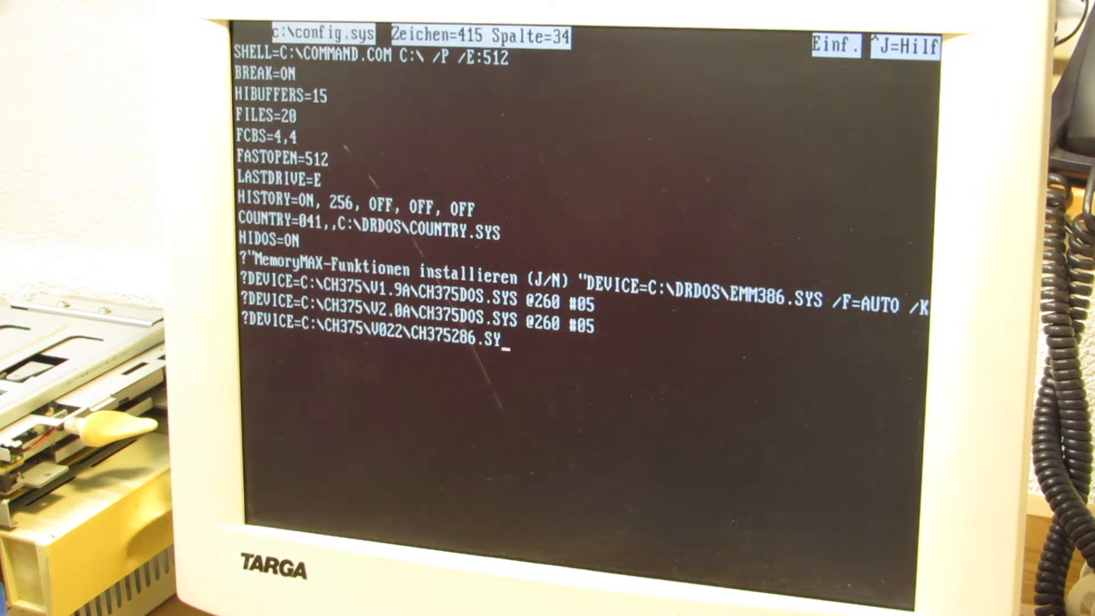
{"action": "type", "text": "@260"}
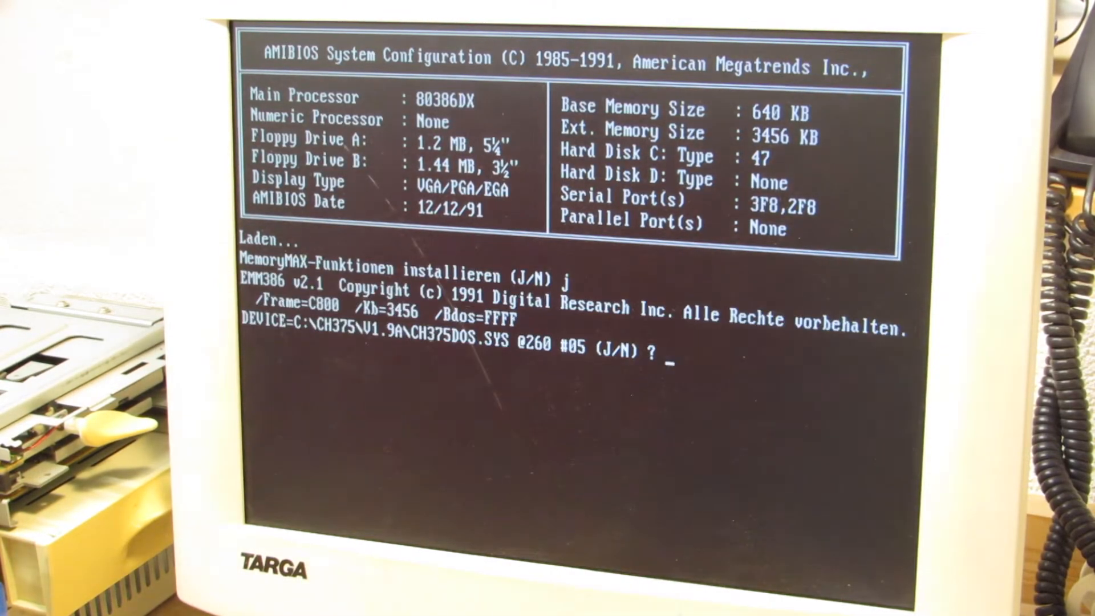
Answer j to the MemoryMAX and CH375 V1.9A driver prompts during boot.
{"action": "type", "text": "j"}
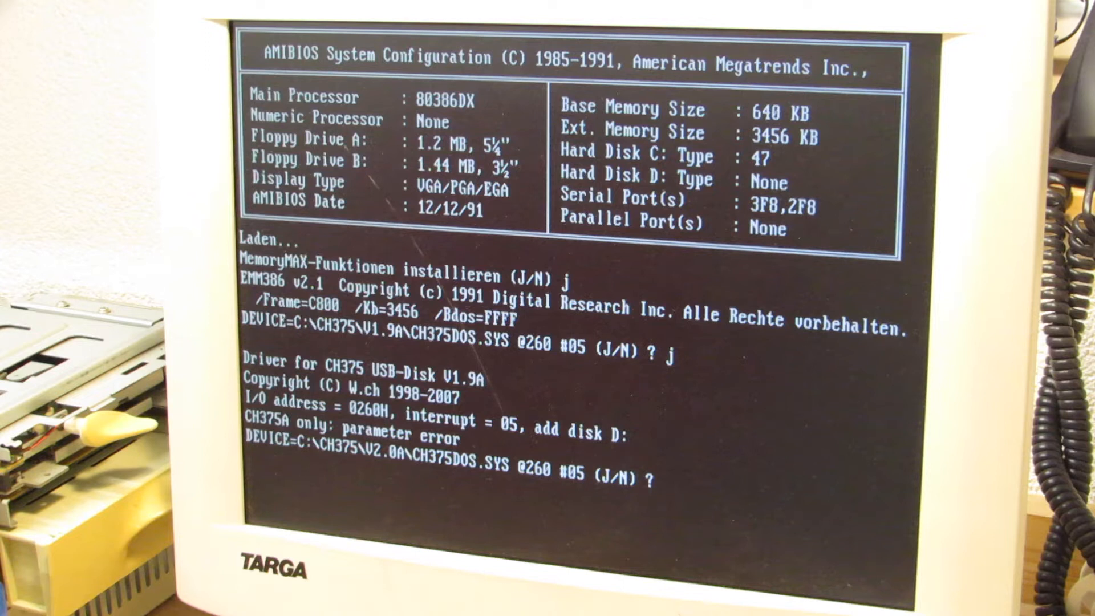
{"action": "type", "text": "j"}
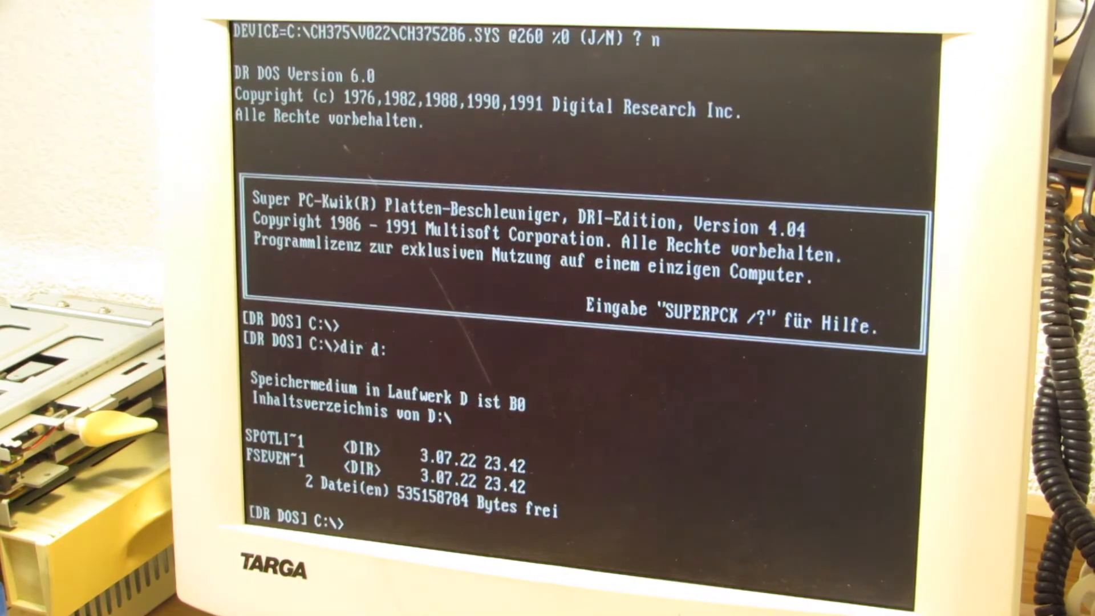
Run chkdsk d: to check the USB drive.
{"action": "type", "text": "chkdsk d:"}
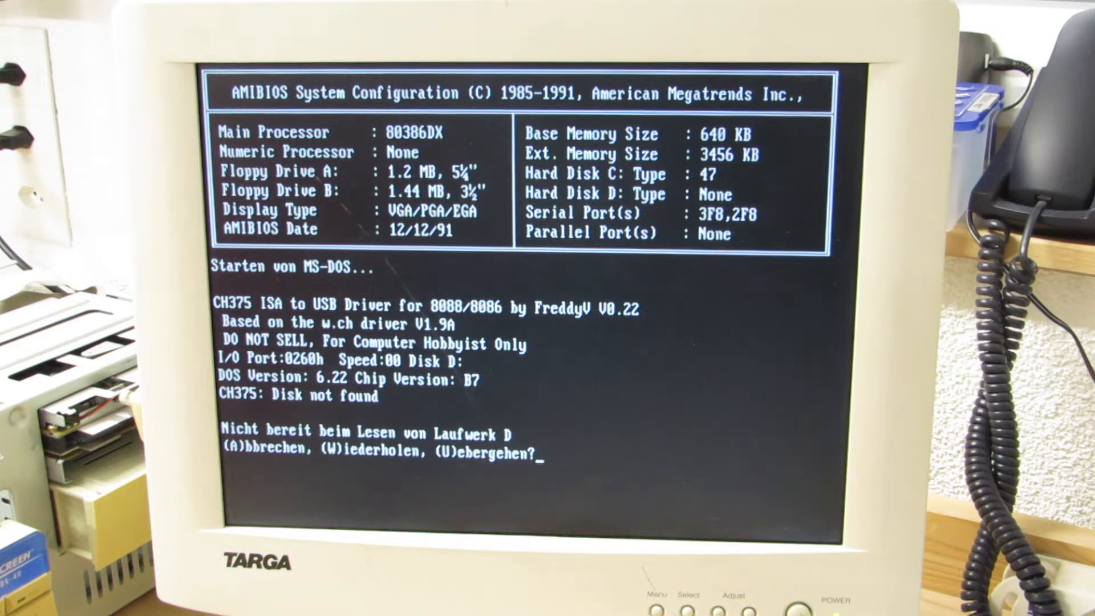
Answer a to abort the 'Nicht bereit beim Lesen von Laufwerk D' error.
{"action": "type", "text": "a"}
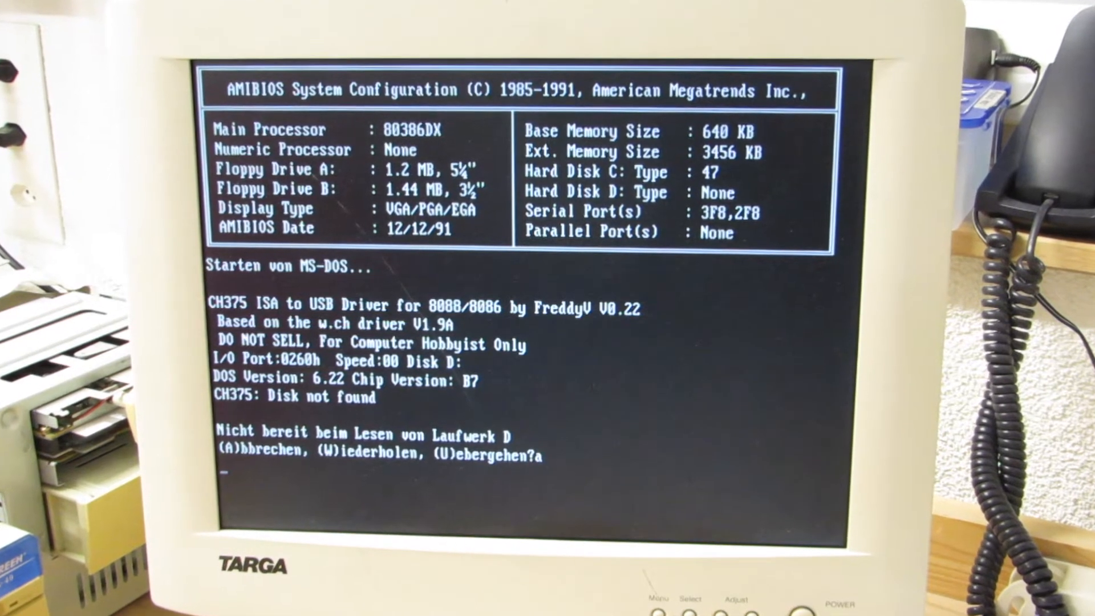